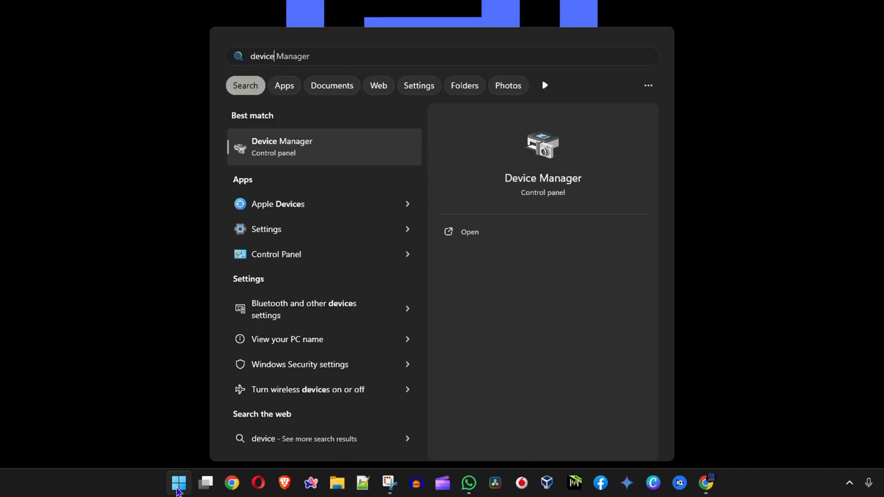
mouse_move(315, 150)
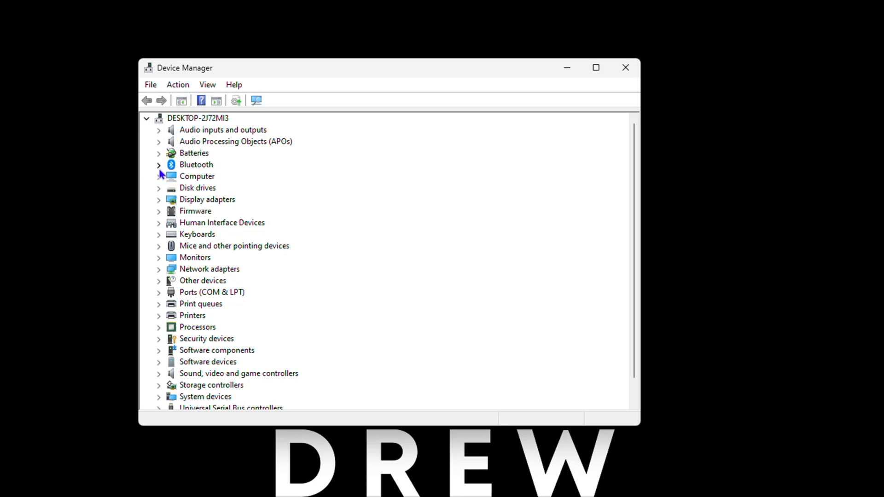
Step: Expand Bluetooth and bring up the context menu for the Intel Wireless Bluetooth adapter
click(159, 165)
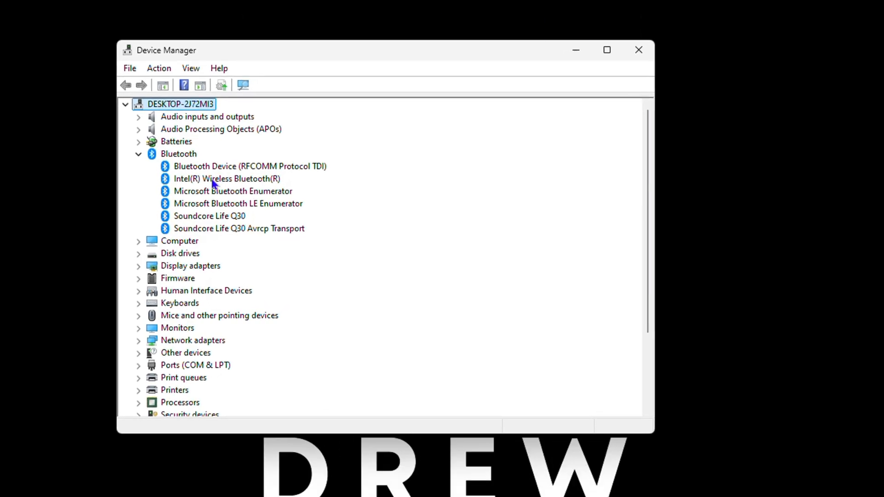
click(227, 179)
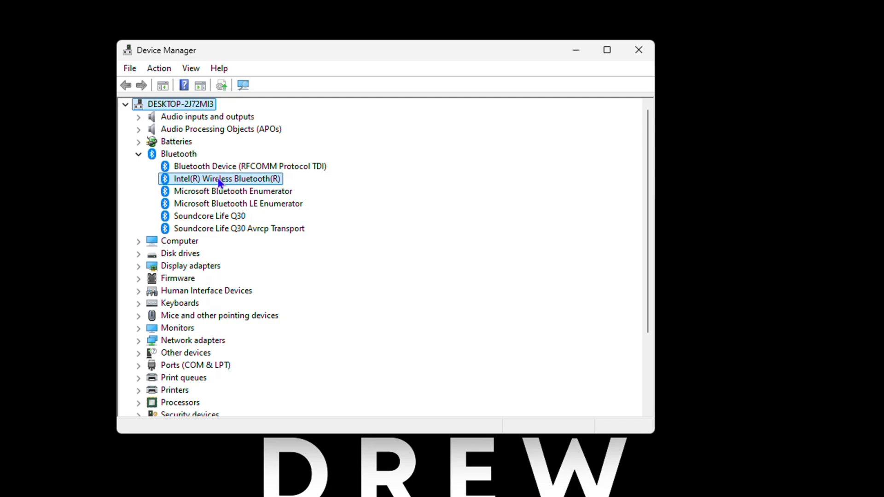
right_click(225, 178)
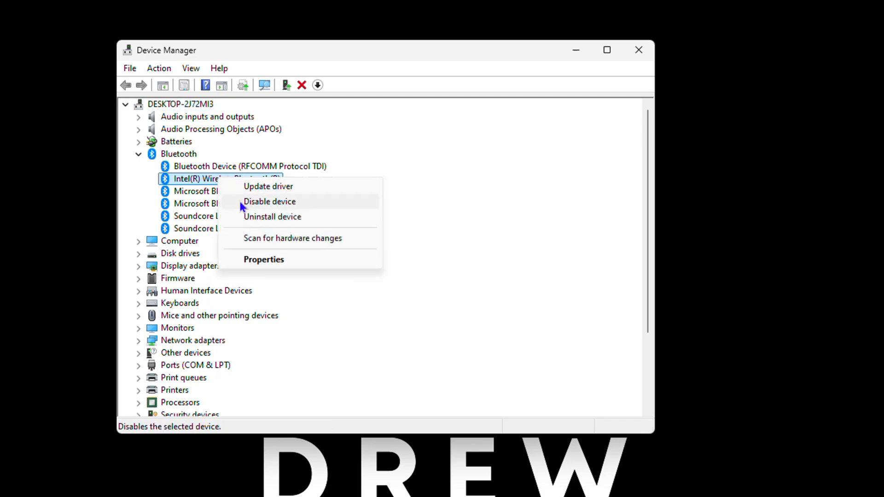
mouse_move(178, 292)
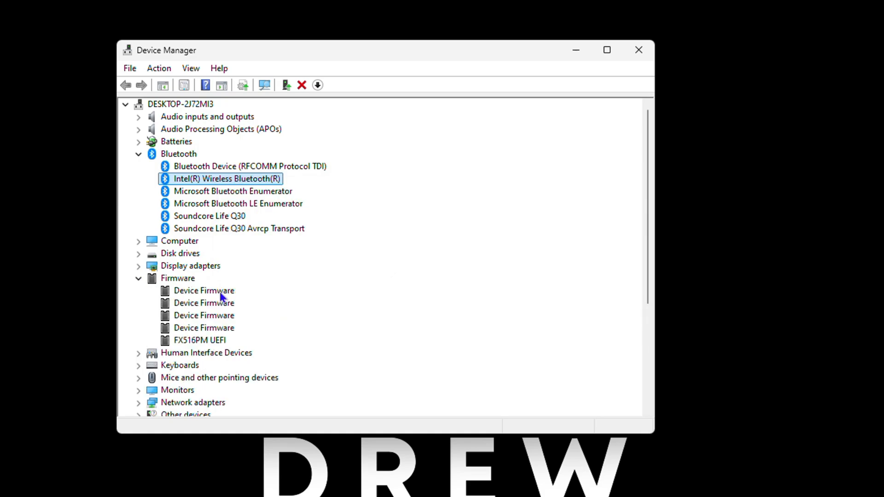
Step: Expand Keyboards and bring up the context menu for HID Keyboard Device
right_click(203, 290)
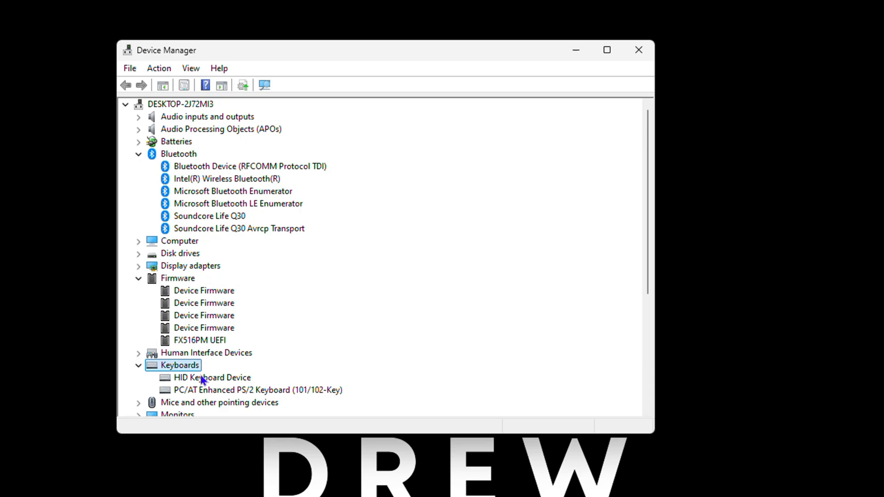
right_click(212, 378)
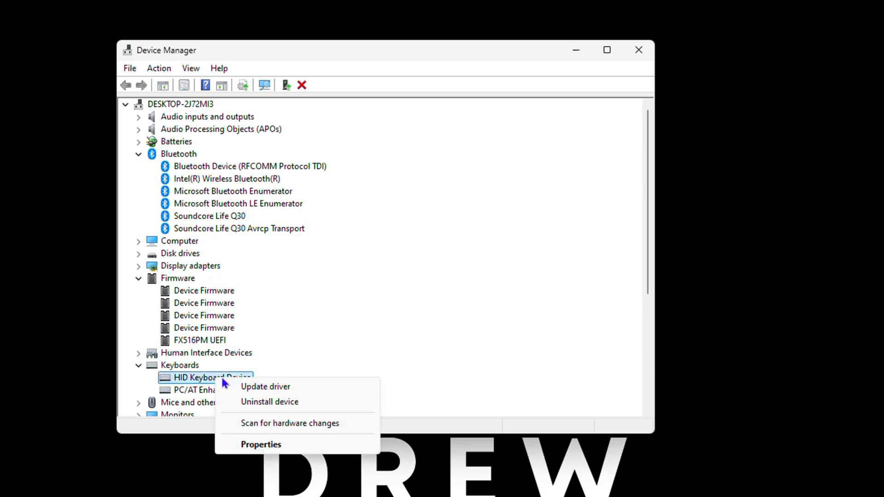
mouse_move(265, 386)
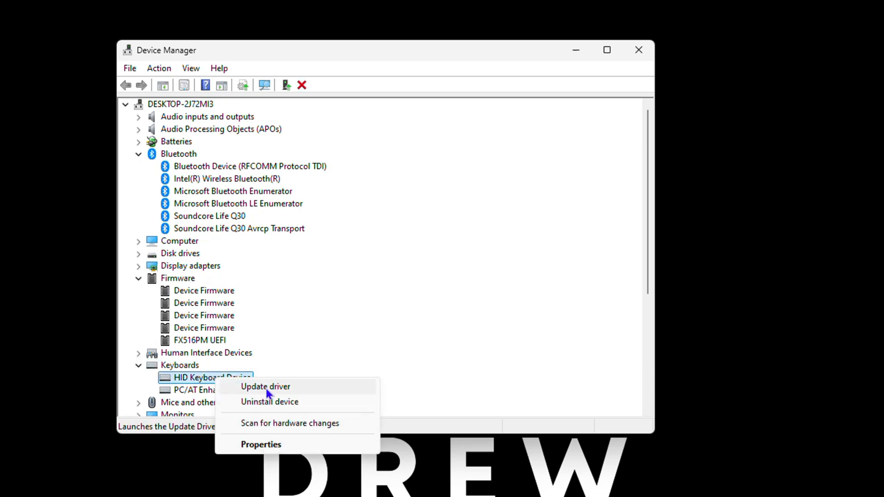
Step: Start Update driver for HID Keyboard Device, trying automatic search then manual selection
click(265, 386)
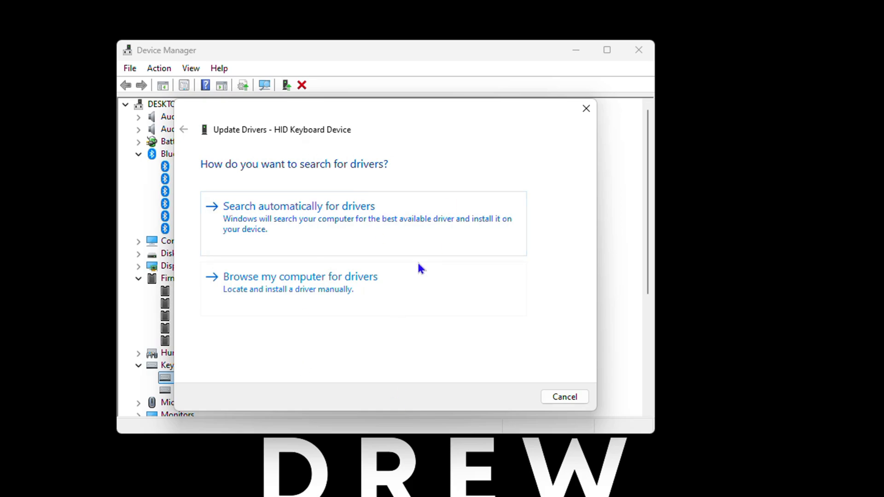
mouse_move(292, 247)
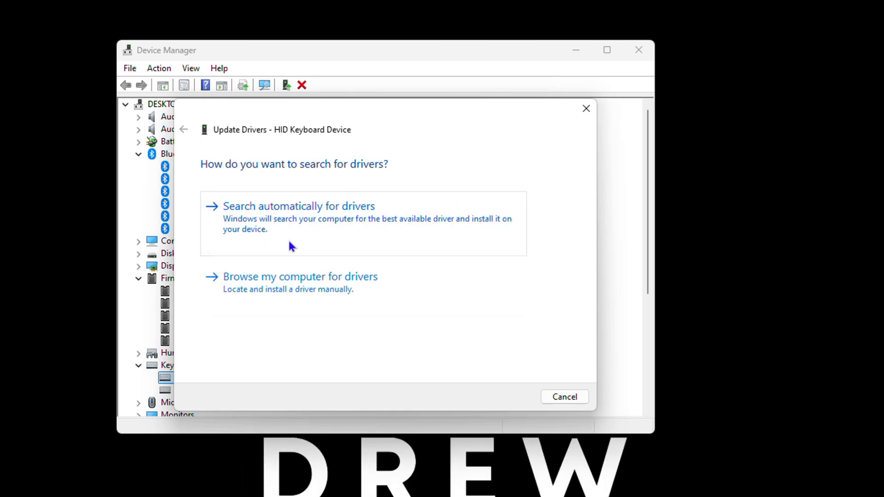
mouse_move(382, 232)
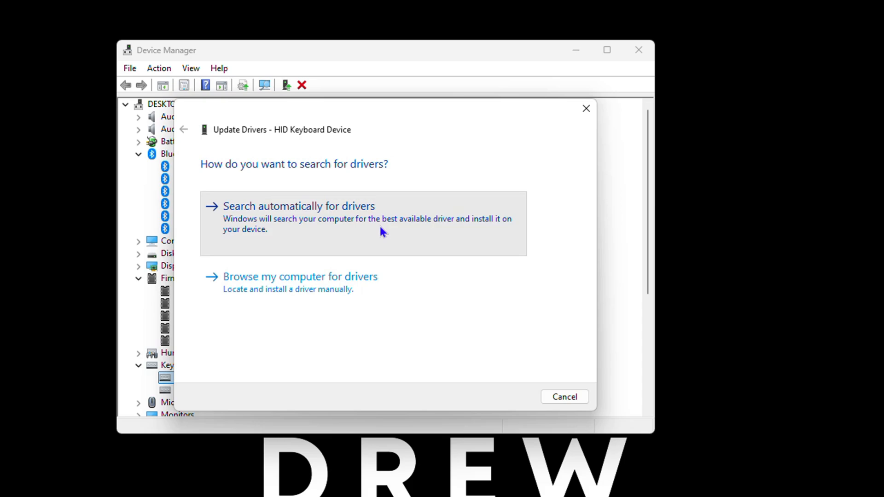
click(299, 205)
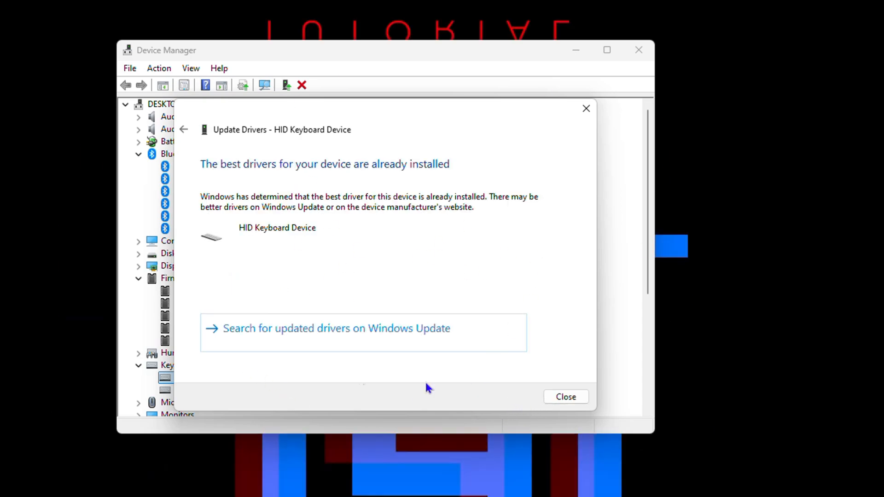
click(564, 396)
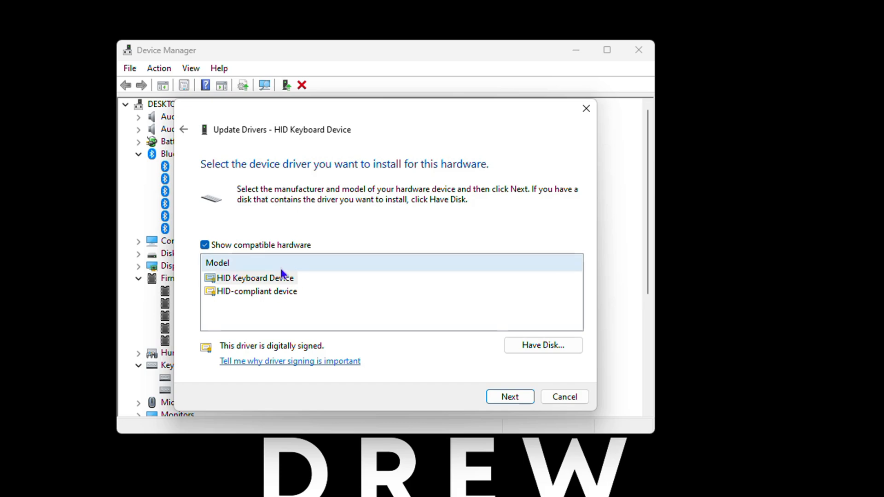
Step: Install the HID Keyboard Device model from the compatible list and dismiss the success notice
click(254, 277)
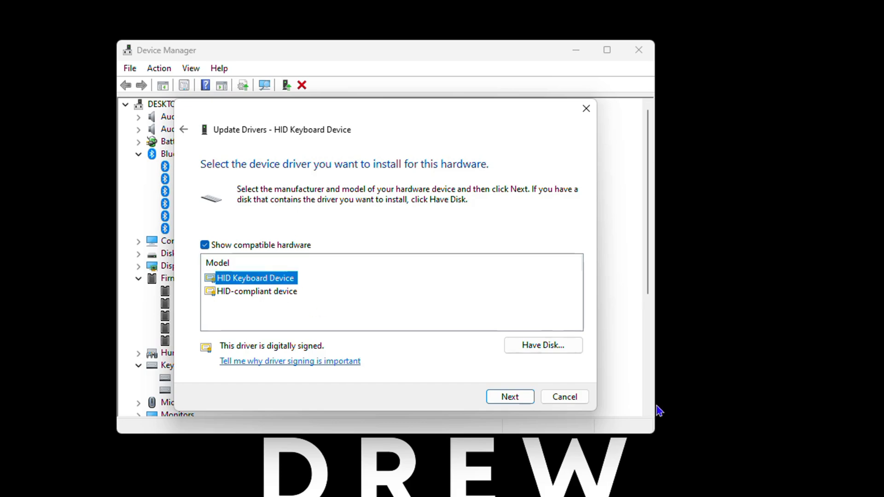
mouse_move(565, 422)
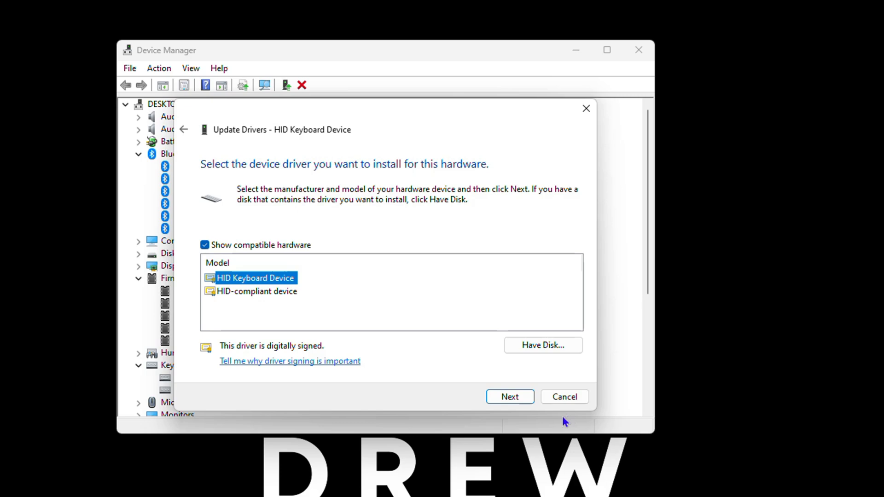
click(509, 396)
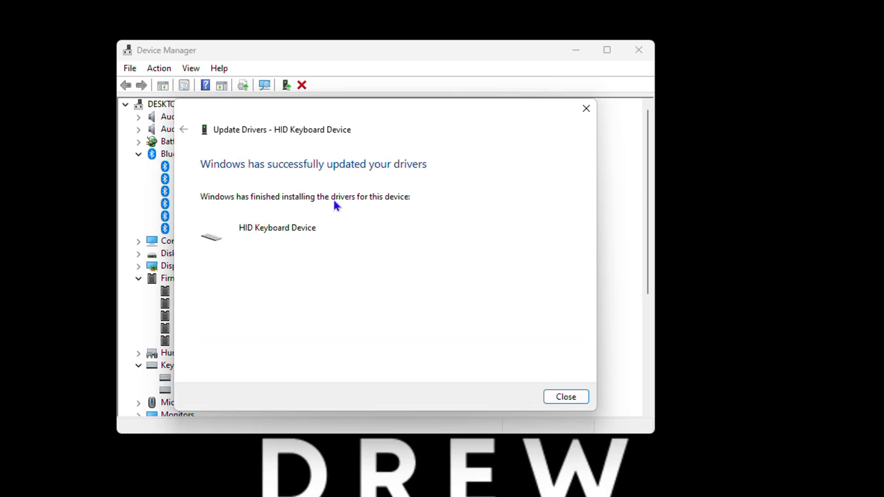
click(564, 396)
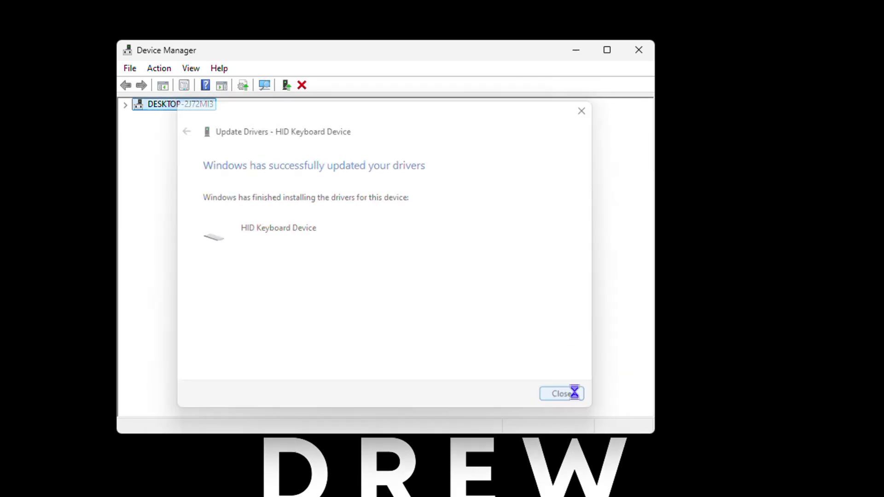
Step: Expand the Printers category to reveal the Samsung C48x Series Class Driver
click(562, 393)
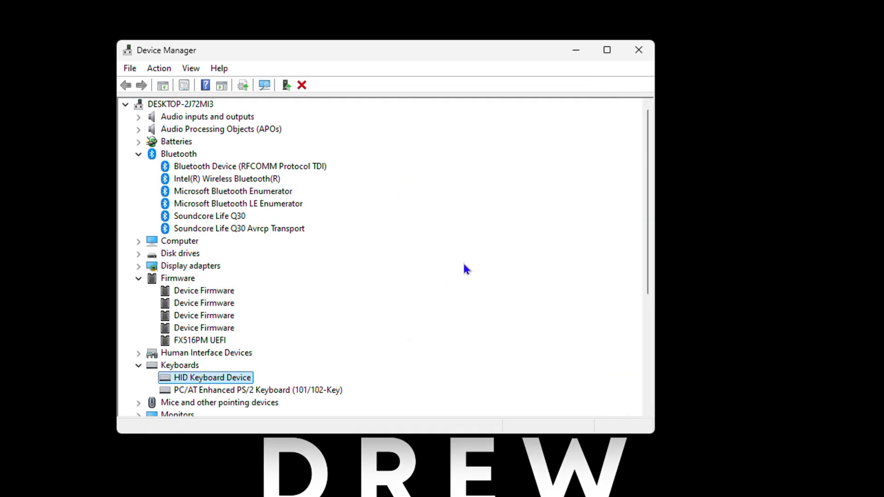
mouse_move(345, 277)
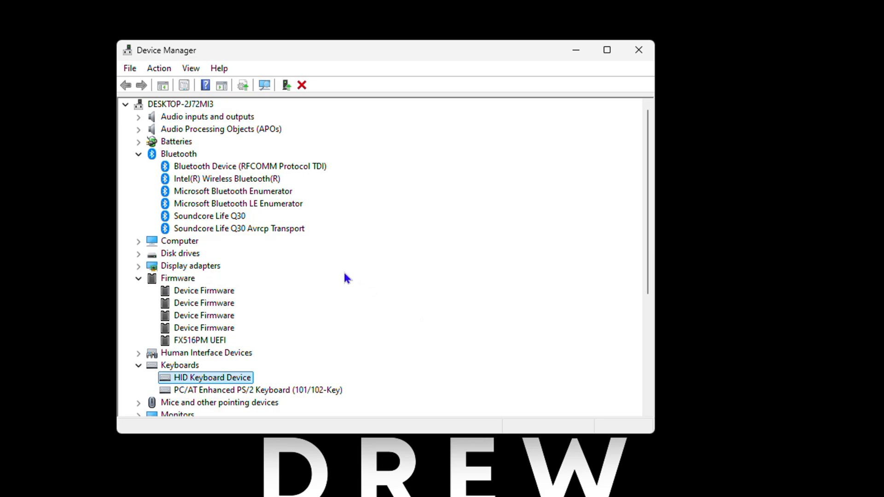
mouse_move(313, 277)
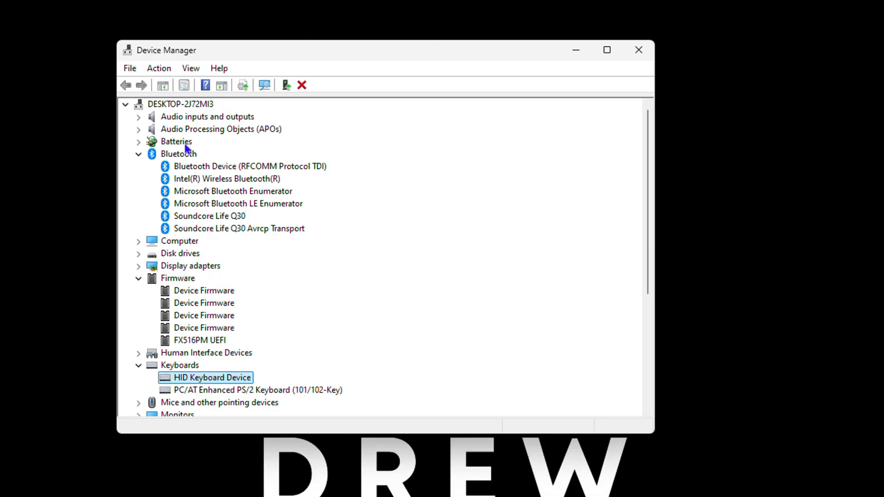
mouse_move(186, 157)
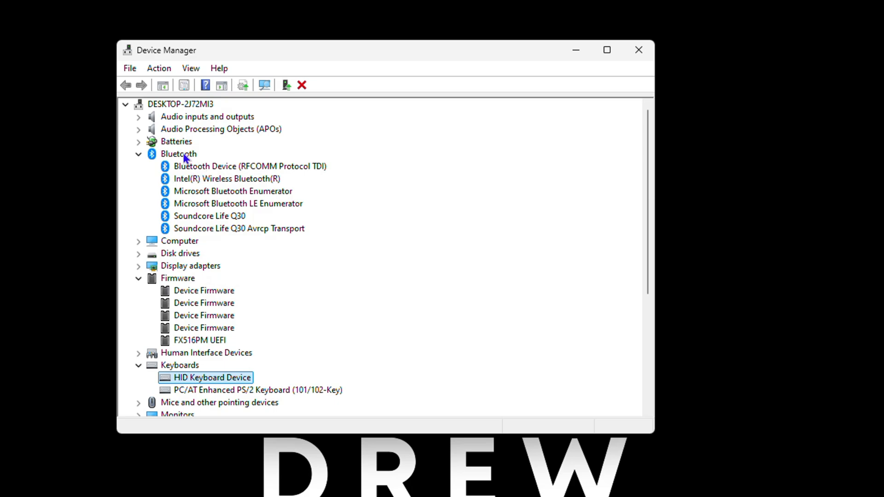
click(138, 154)
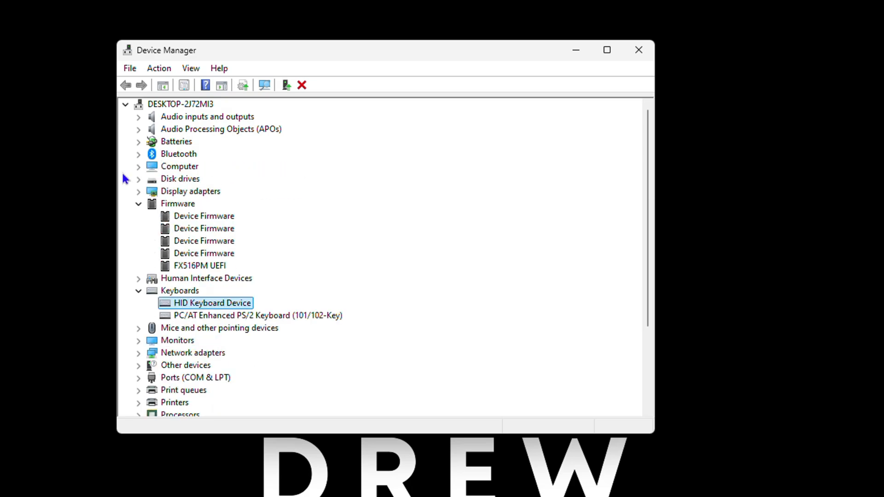
scroll(down, 3)
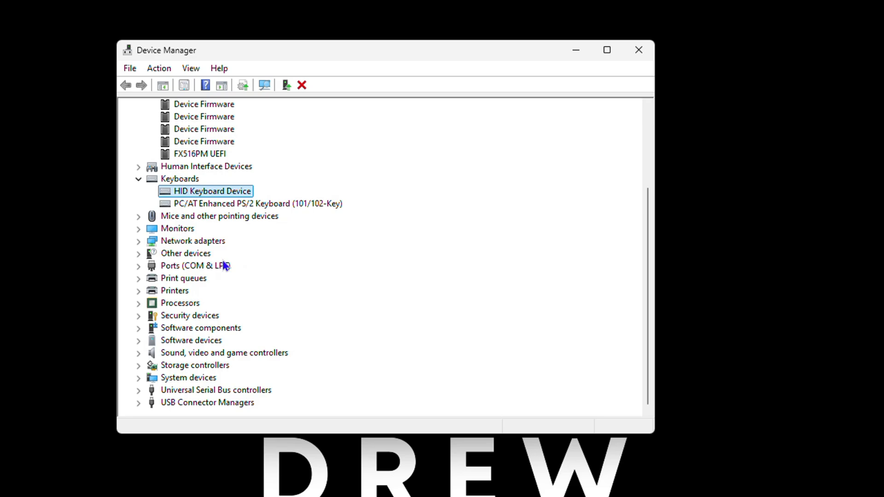
mouse_move(183, 291)
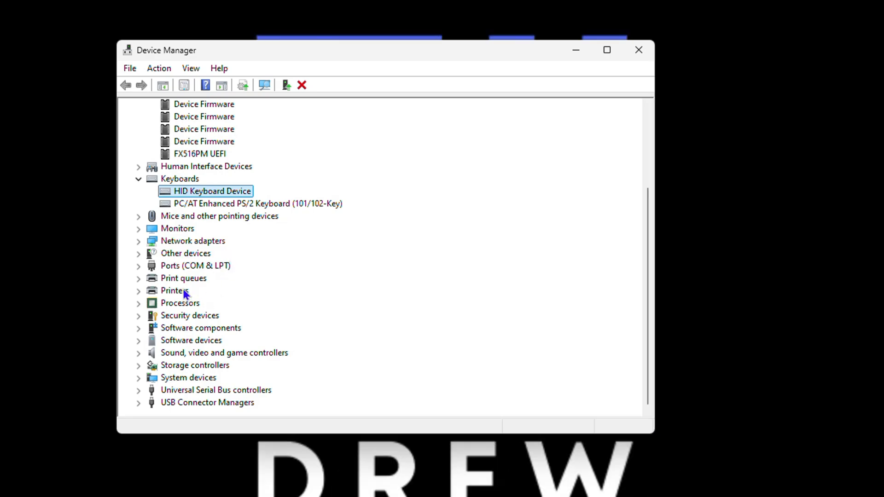
click(174, 290)
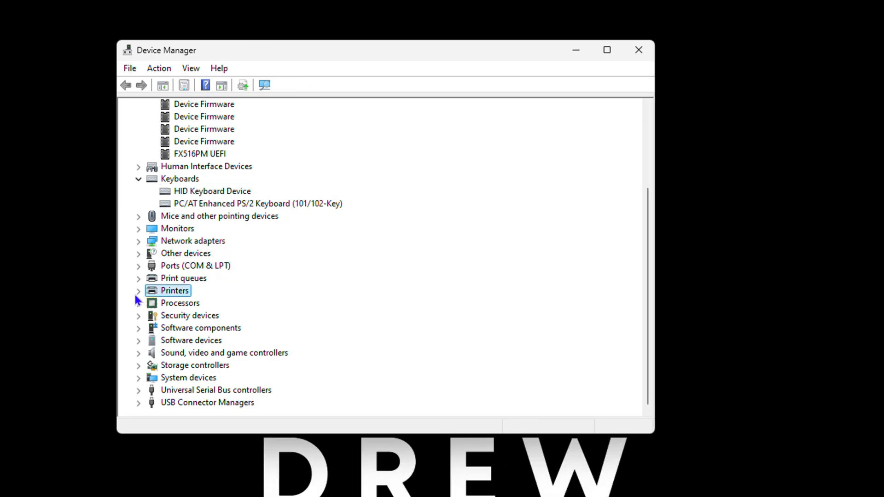
click(138, 290)
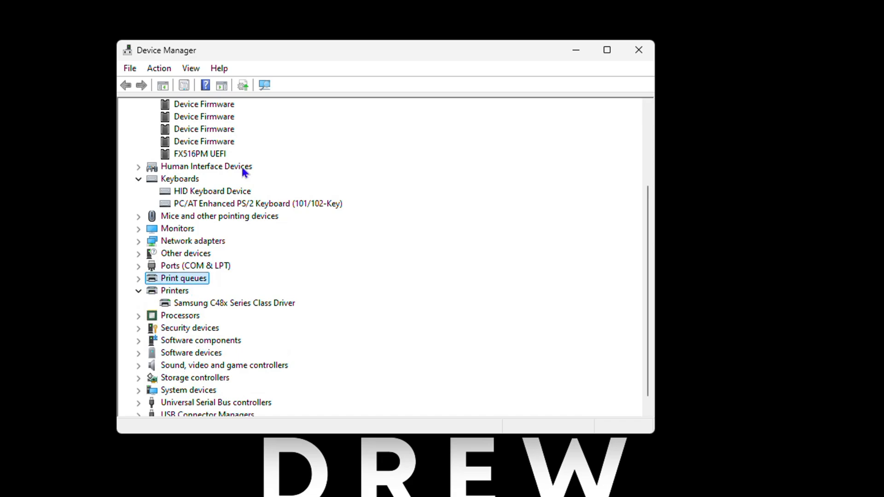
mouse_move(207, 355)
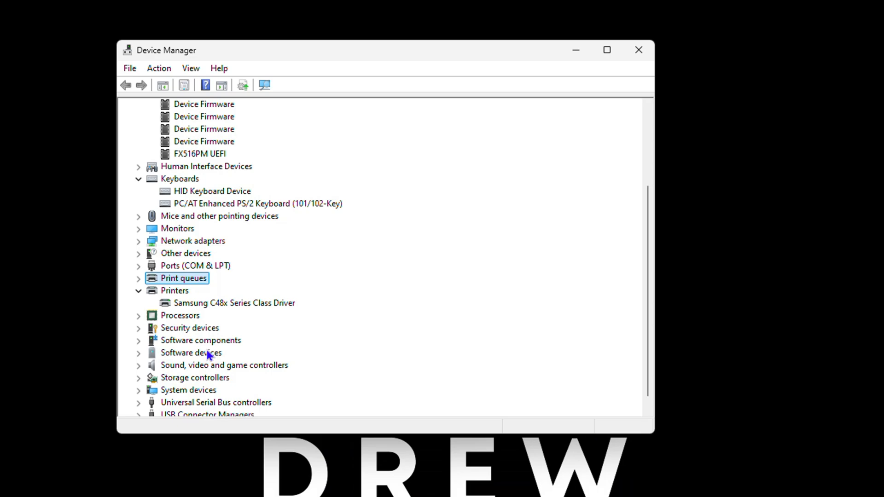
Step: Select Display adapters, then reselect HID Keyboard Device under Keyboards
scroll(up, 3)
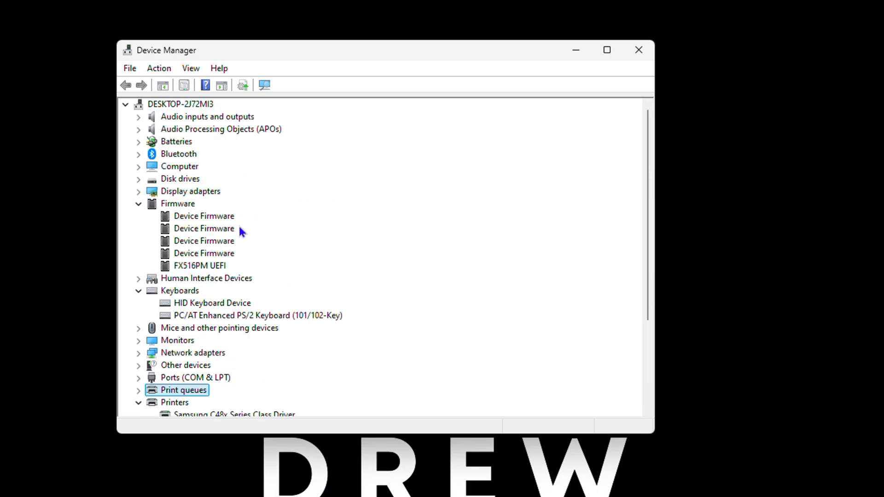
click(190, 191)
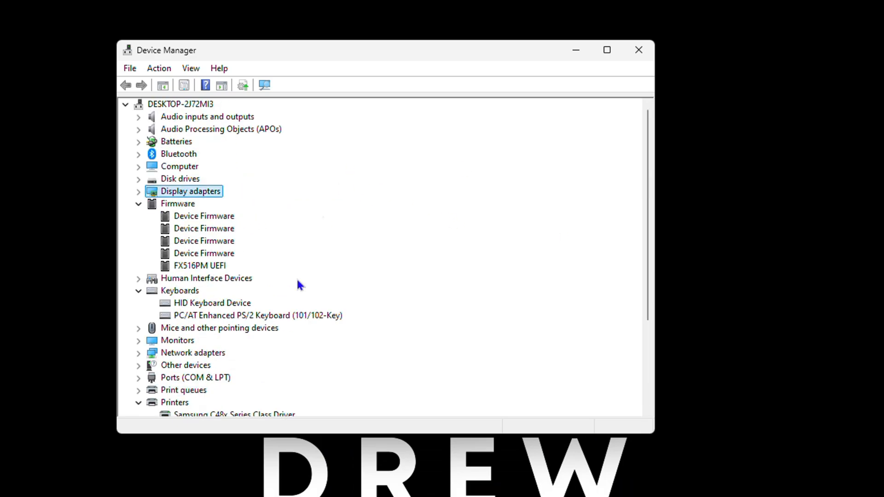
mouse_move(236, 343)
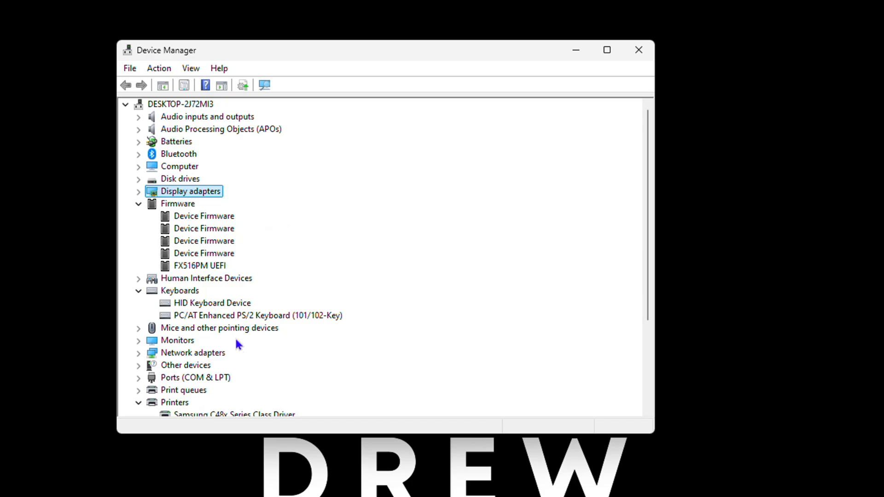
click(211, 303)
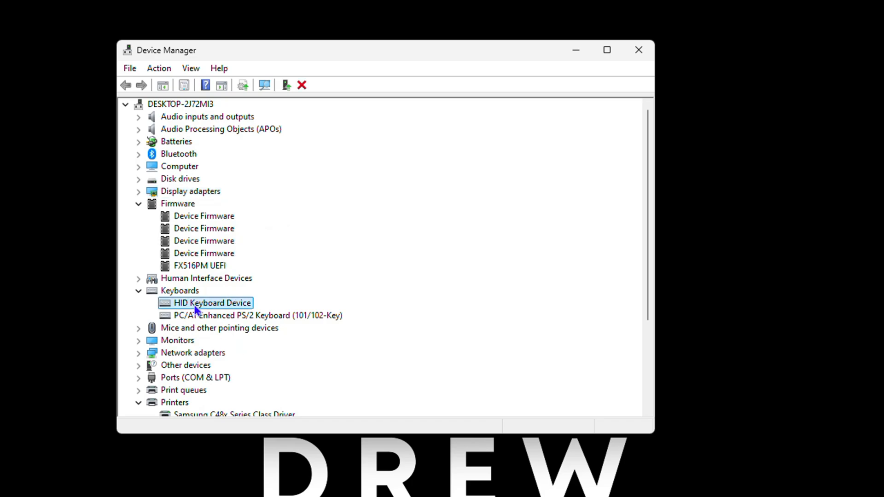
Step: Uninstall HID Keyboard Device and confirm, leaving only the PS/2 keyboard
right_click(213, 303)
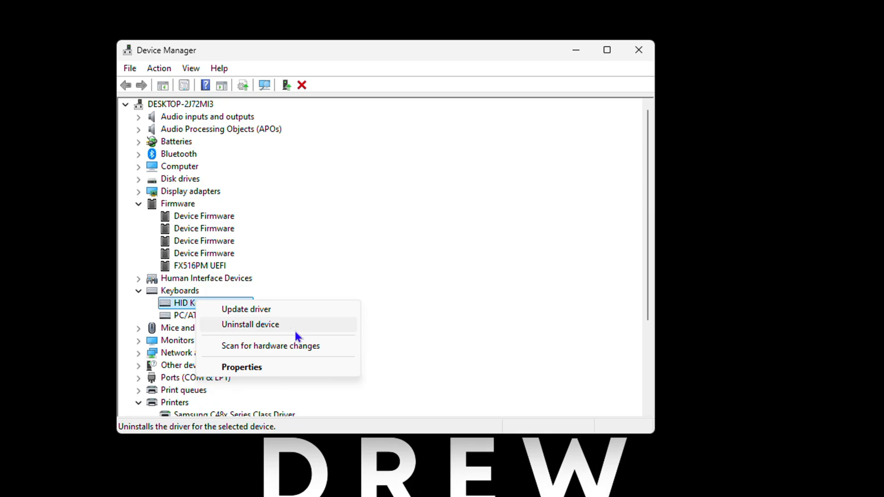
click(249, 323)
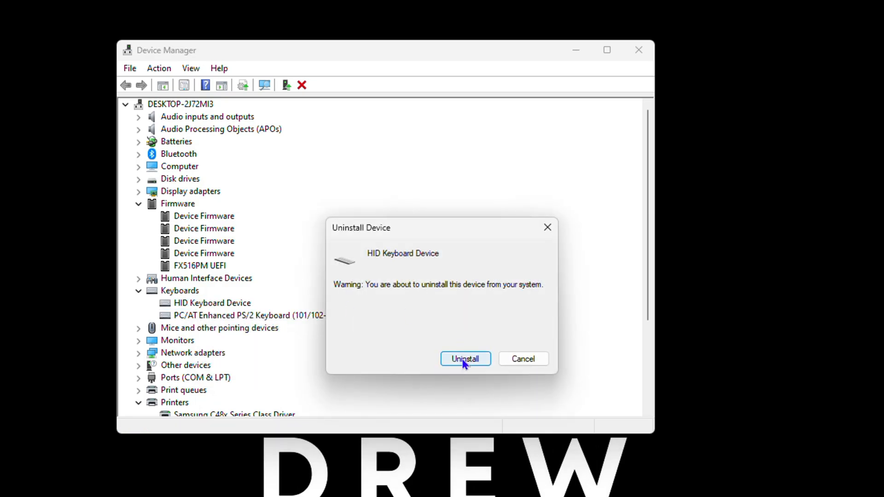
click(464, 358)
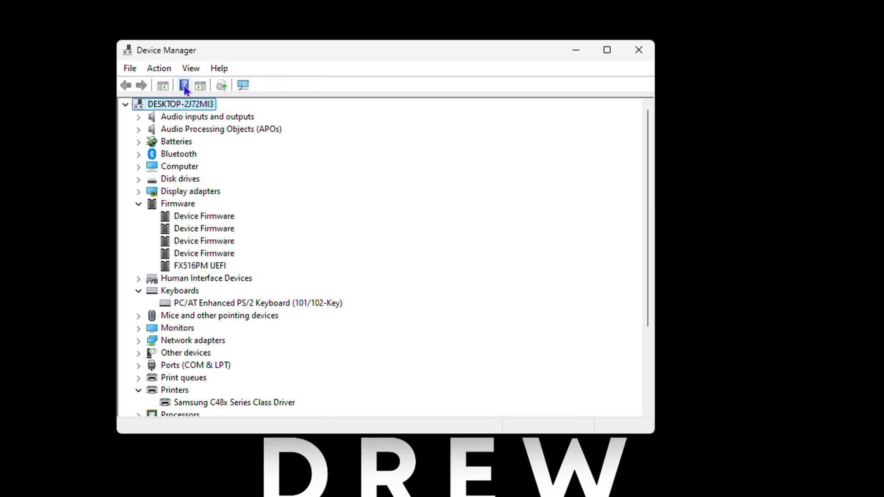
Step: Run Action > Scan for hardware changes and re-expand Keyboards to confirm HID Keyboard Device returned
click(158, 67)
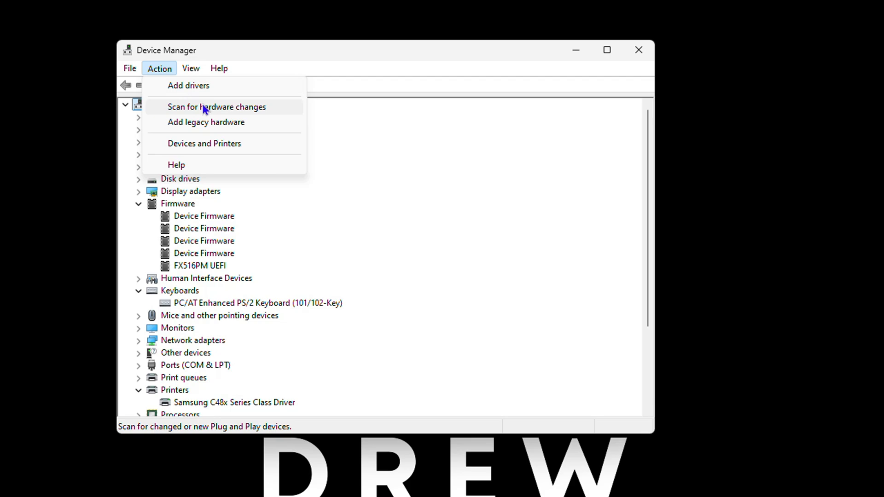
click(216, 107)
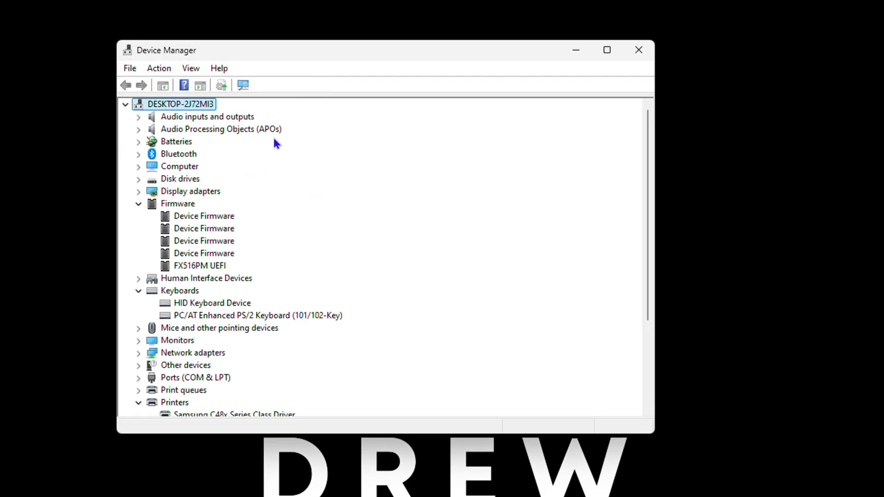
mouse_move(164, 320)
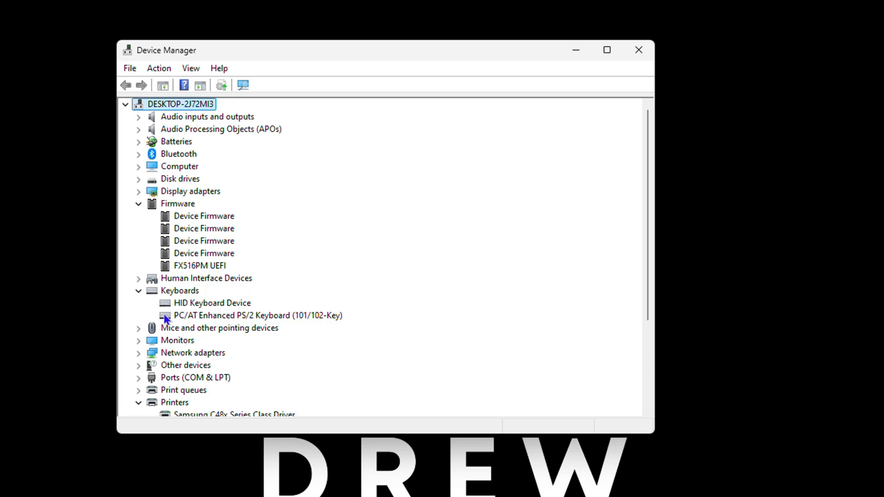
click(138, 289)
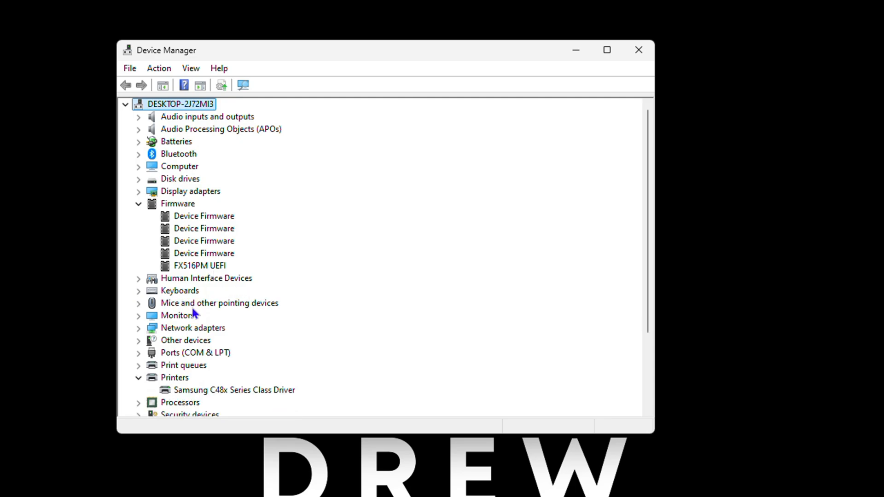
click(138, 290)
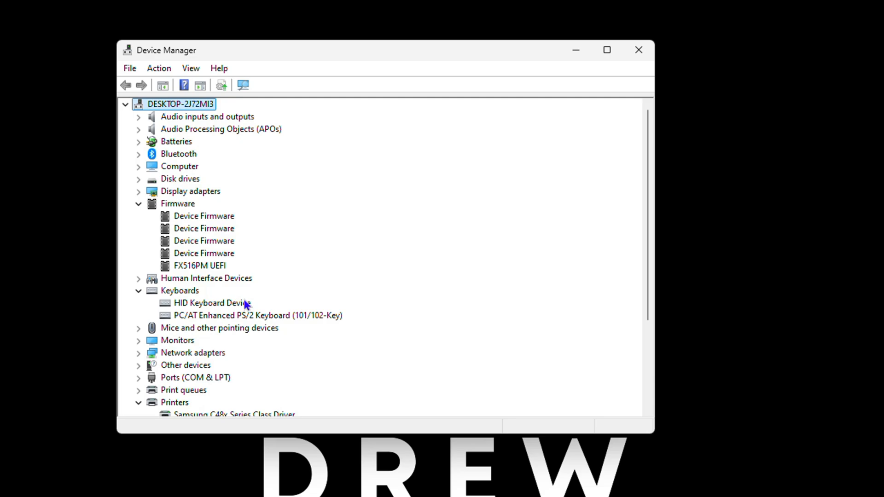
mouse_move(243, 297)
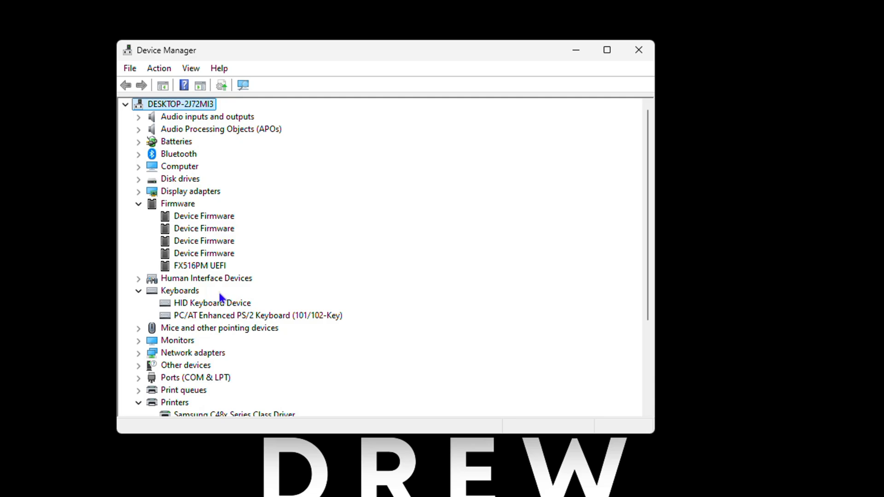
mouse_move(369, 428)
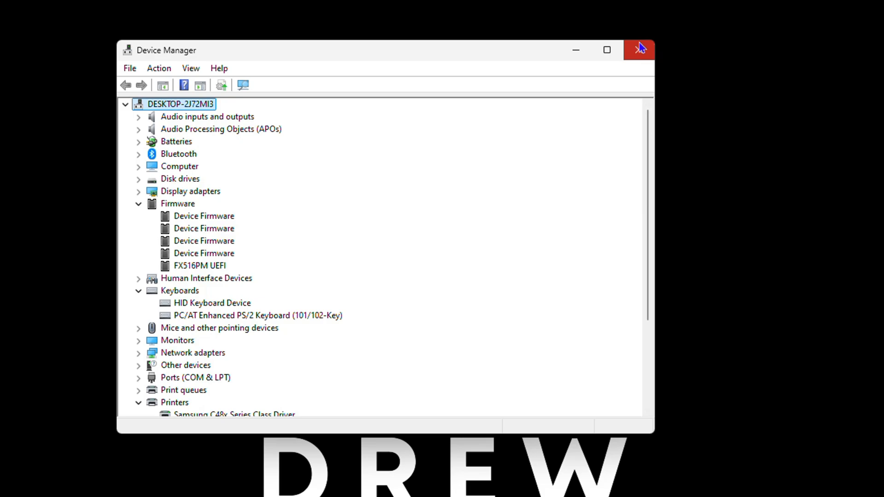
mouse_move(642, 59)
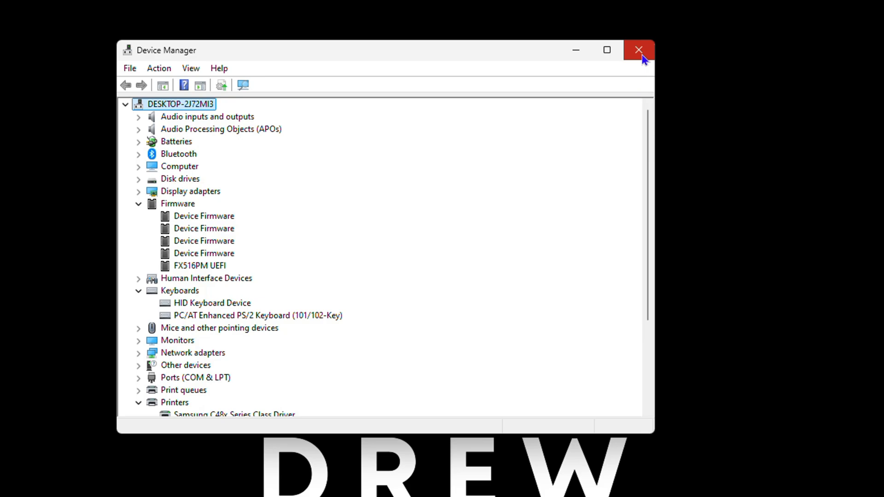
mouse_move(649, 56)
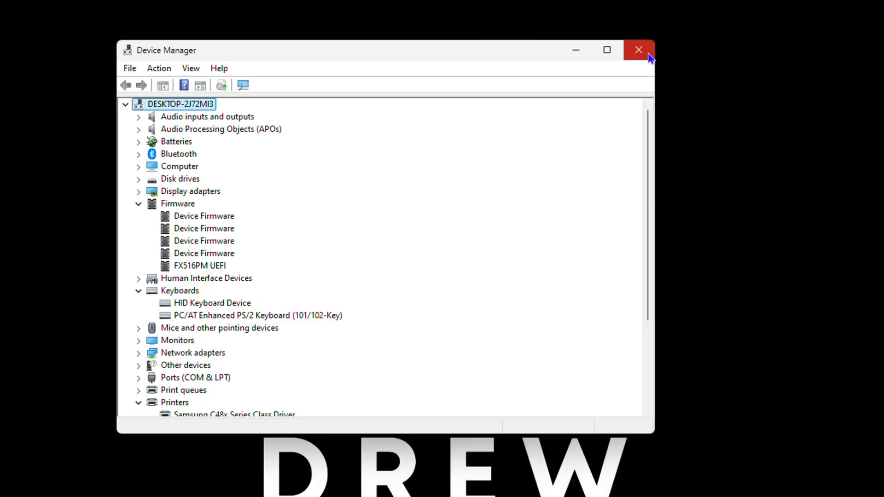